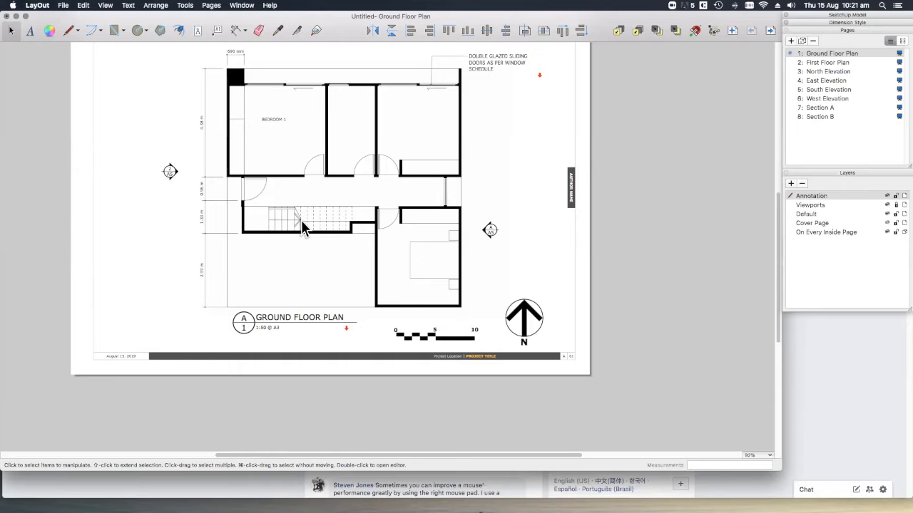
Step: Open File > Export for the Ground Floor Plan, showing PDF to Desktop
click(62, 5)
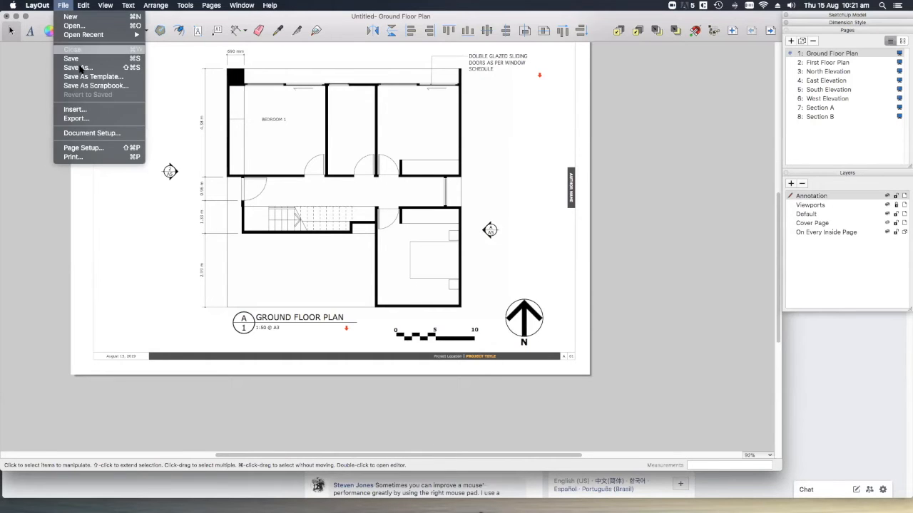
click(77, 67)
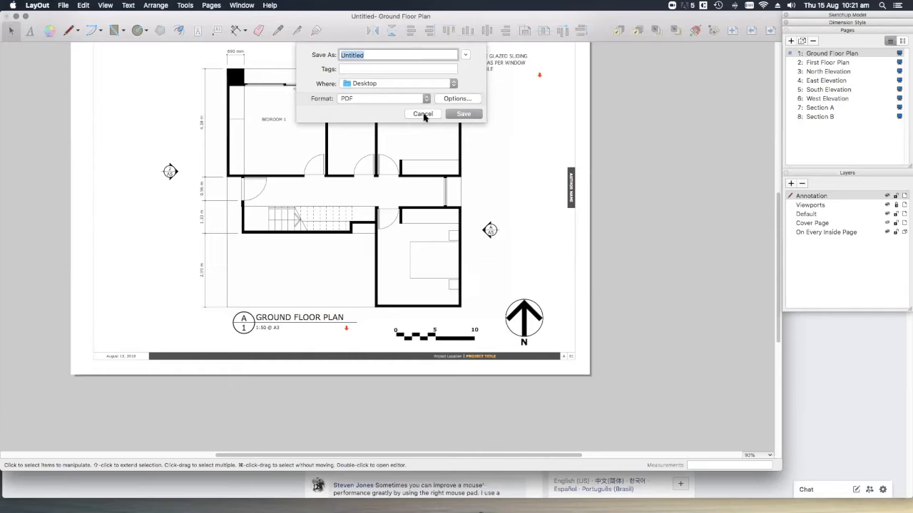
Step: Cancel and reopen the export dialog, then set the format to DWG/DXF
click(423, 114)
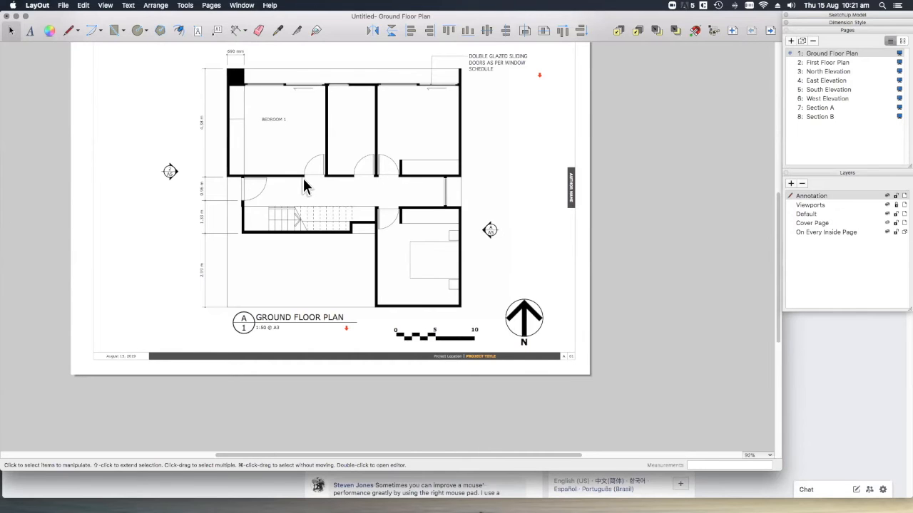
mouse_move(296, 173)
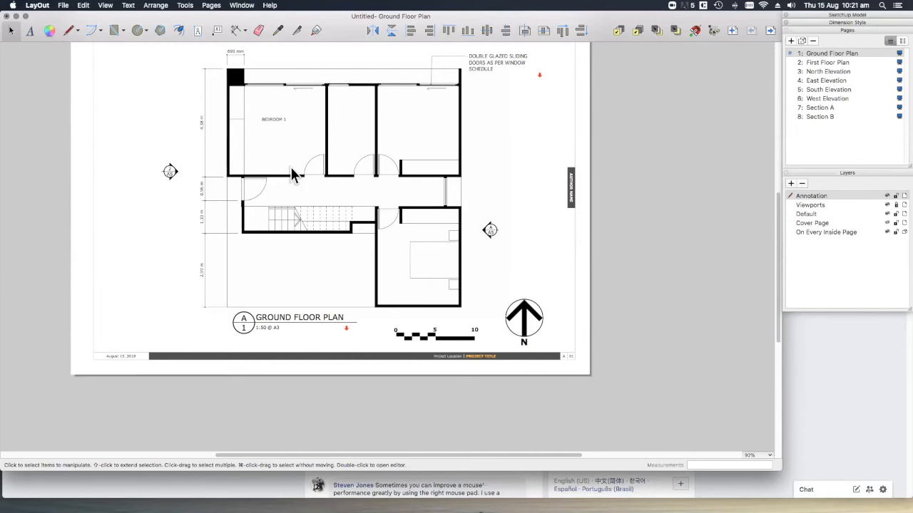
click(62, 5)
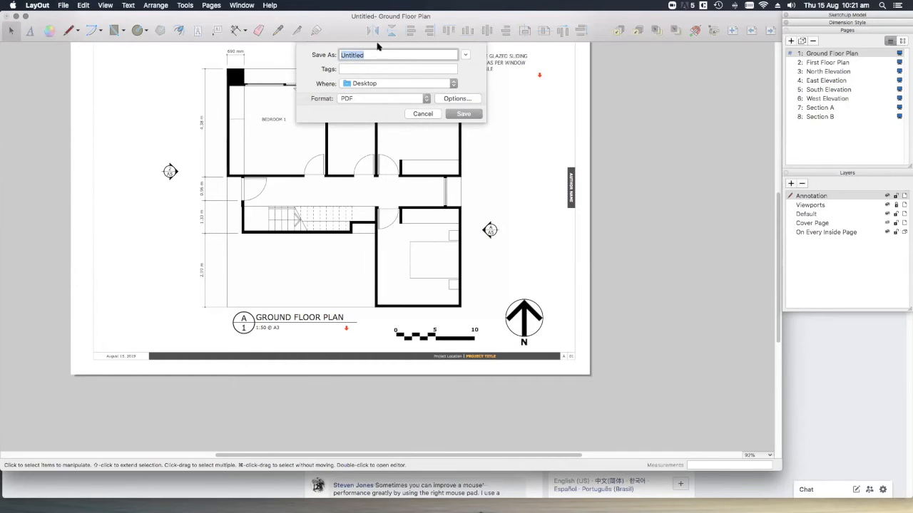
click(379, 98)
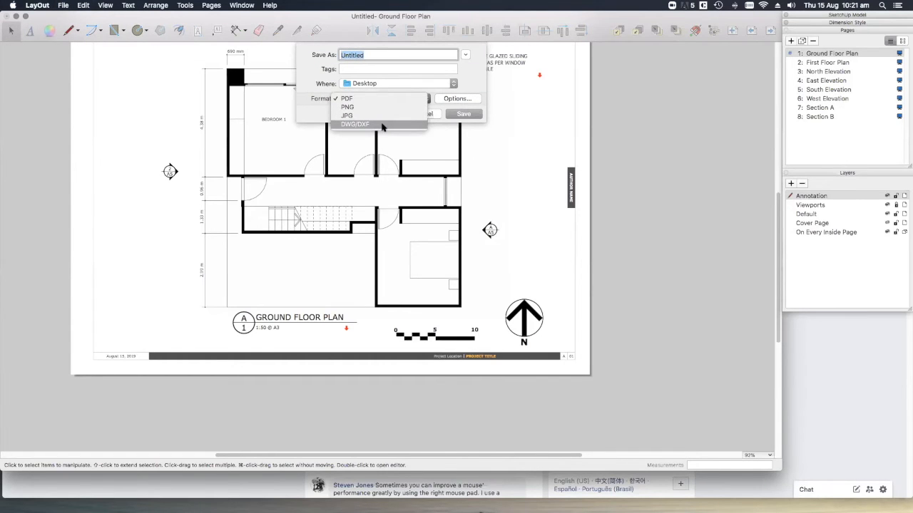
click(357, 124)
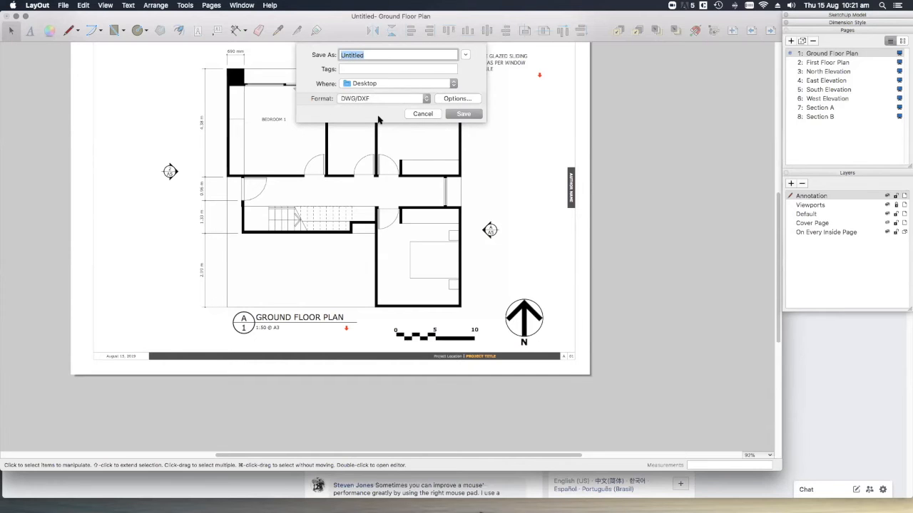
Step: Review the DWG/DXF options (all pages, DWG, AutoCAD 2010), then cancel without exporting
click(457, 98)
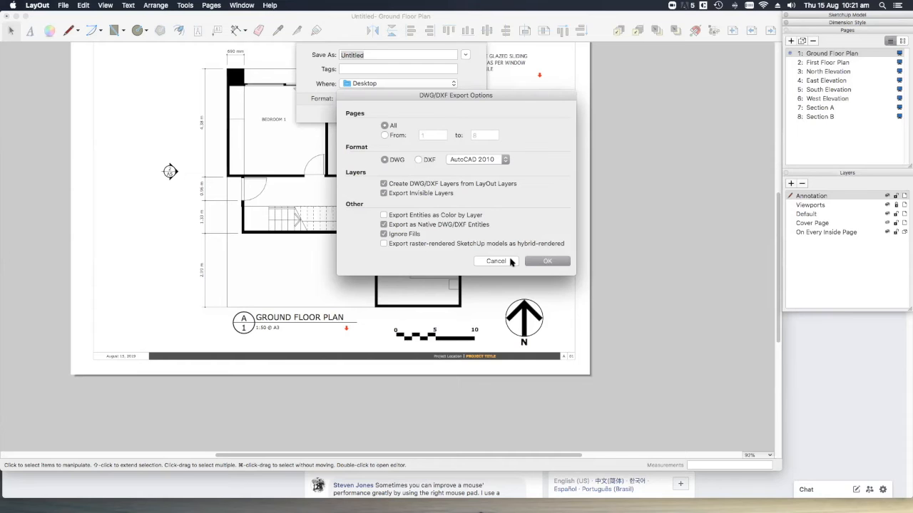
click(547, 261)
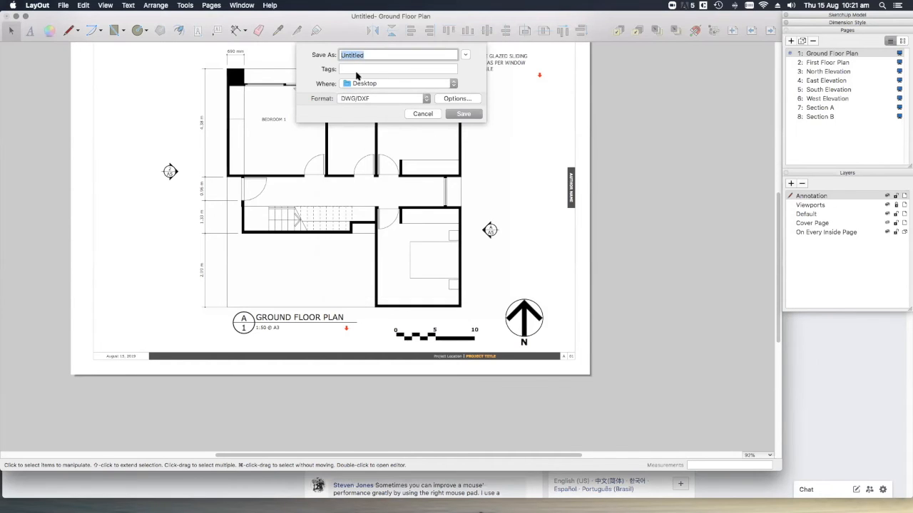
click(423, 114)
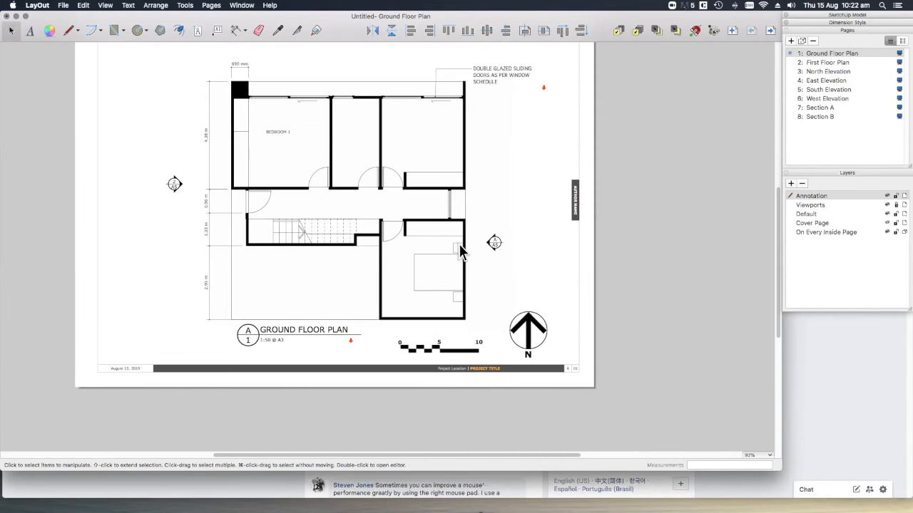